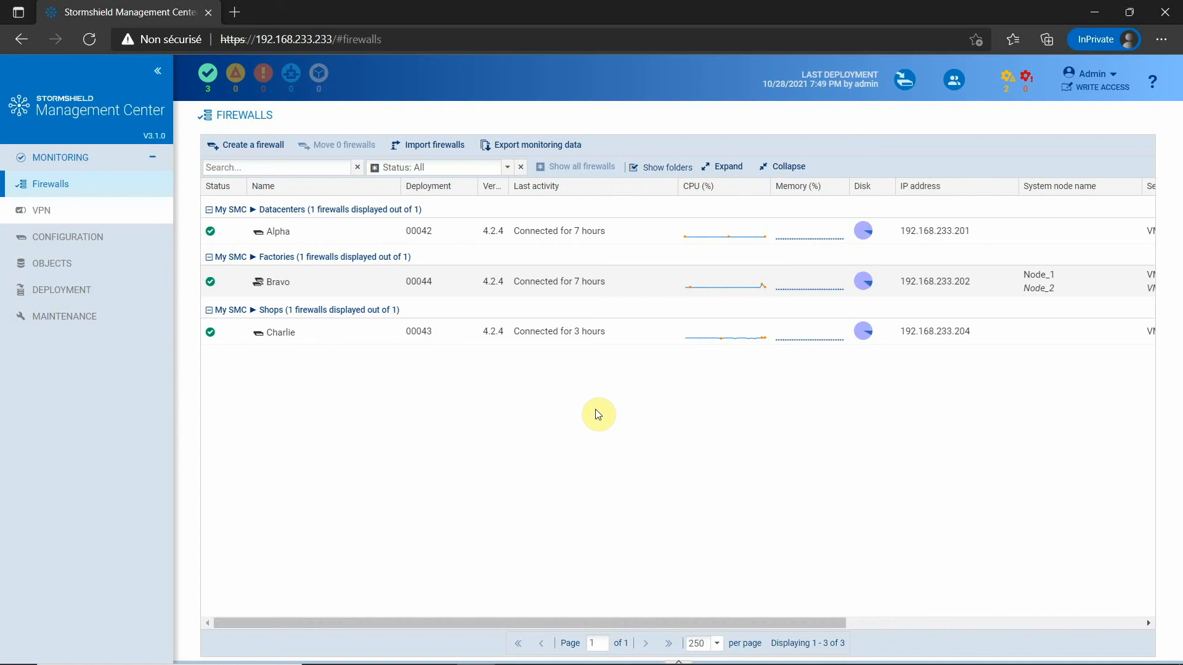
mouse_move(316, 281)
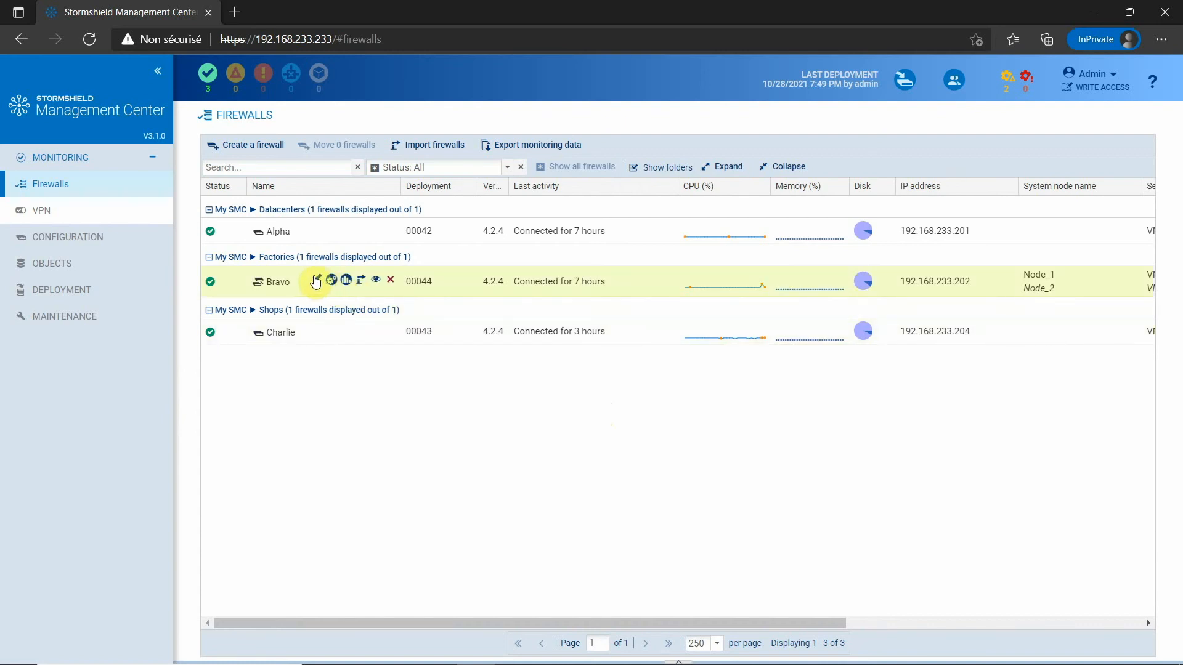
- Review Bravo's filter rules, then launch Bravo's own web administration interface from the firewall list
left_click(316, 280)
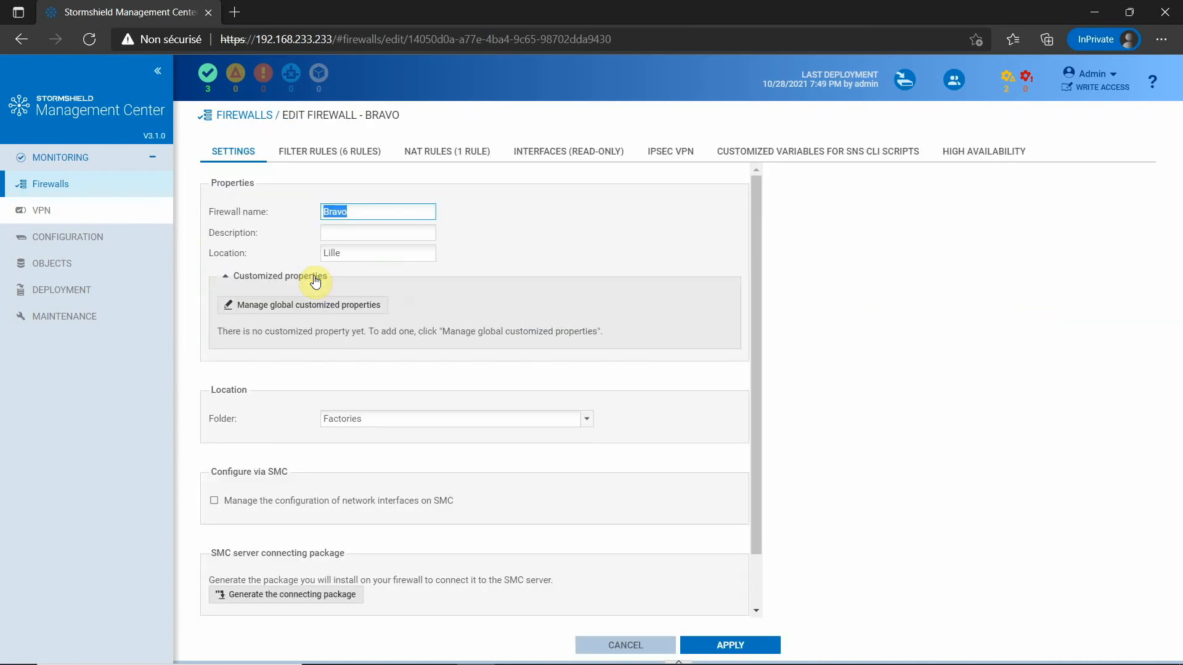
left_click(328, 152)
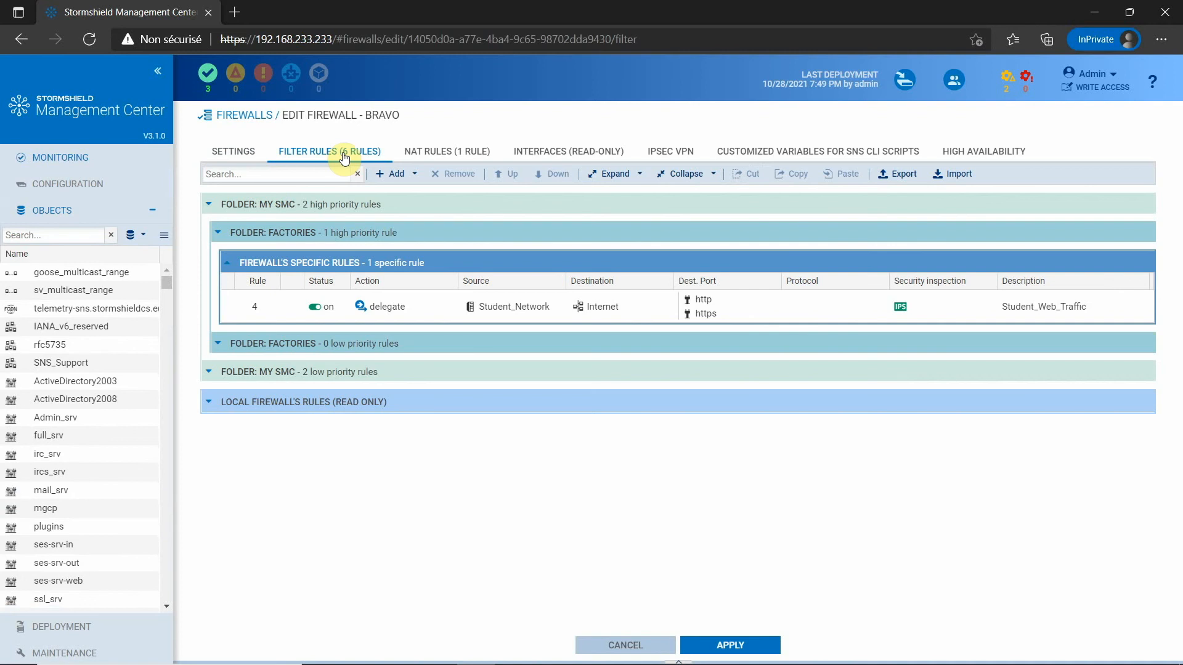
mouse_move(438, 312)
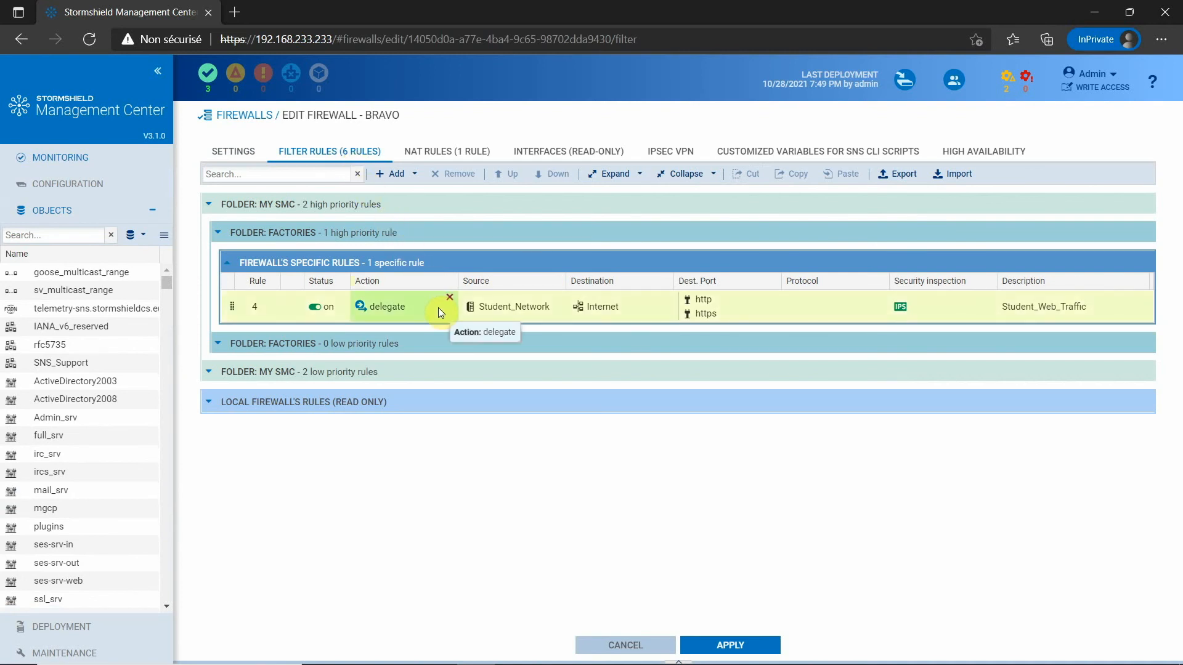
mouse_move(613, 311)
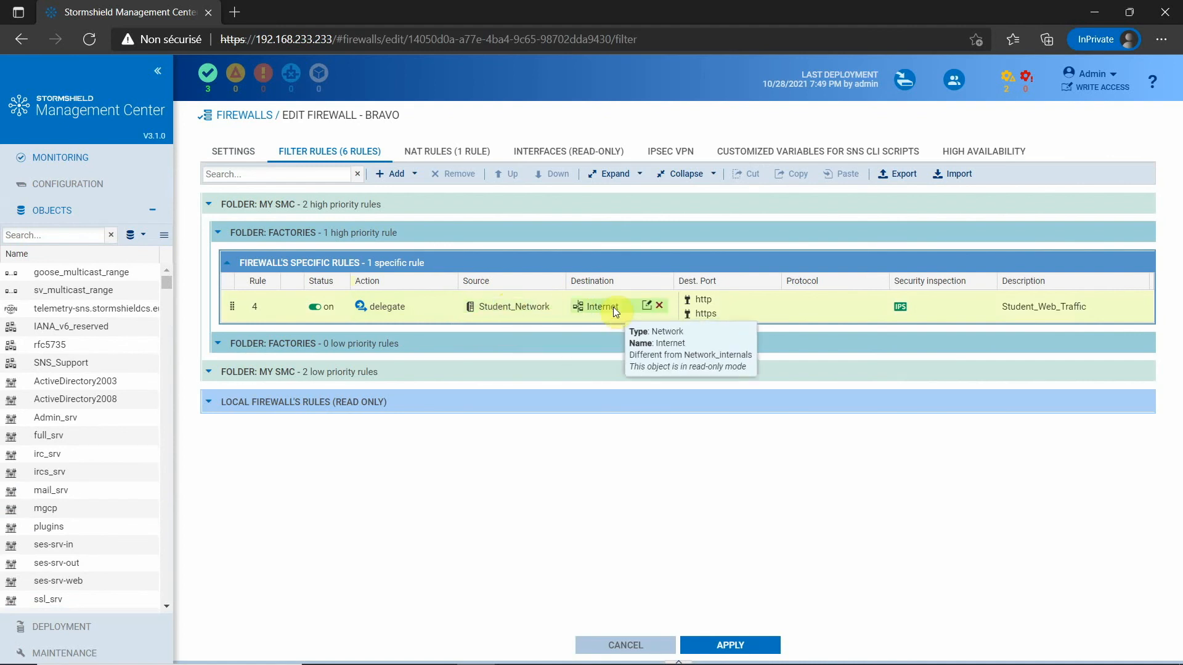
mouse_move(645, 457)
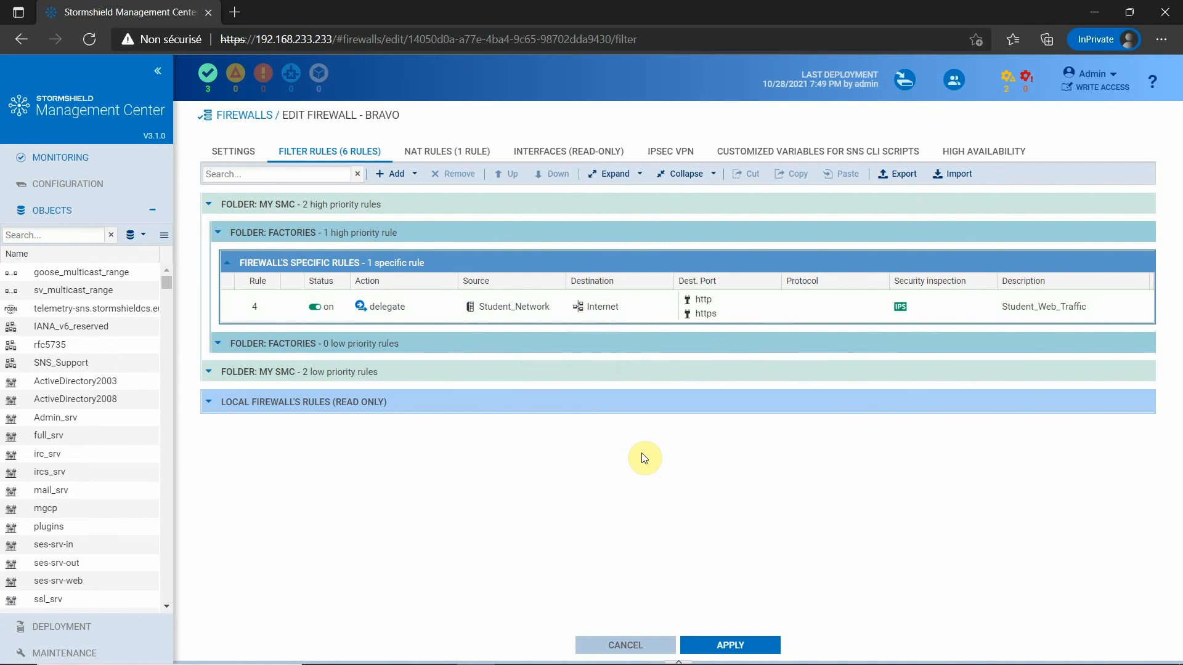
left_click(244, 115)
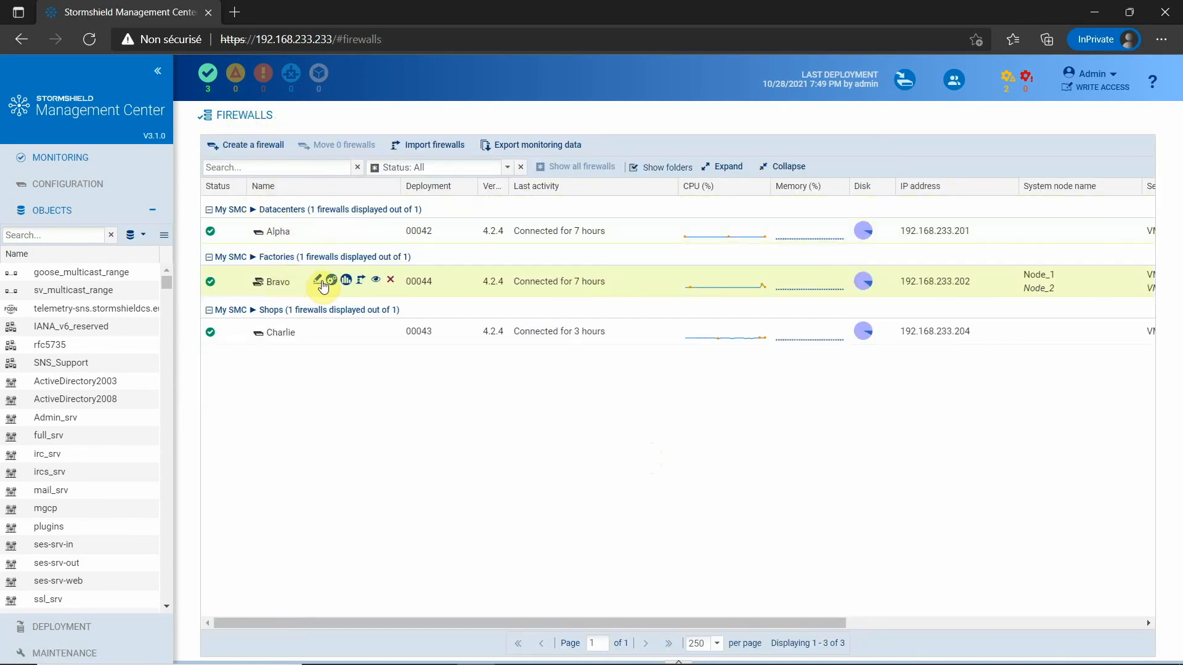
left_click(331, 279)
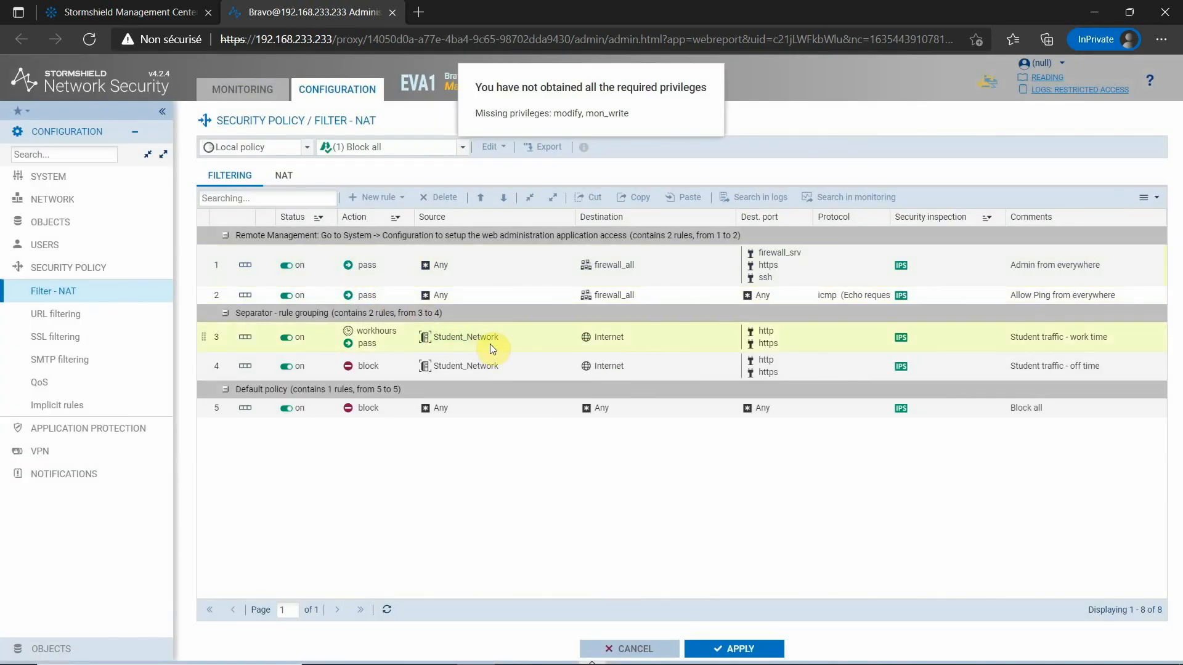
mouse_move(500, 368)
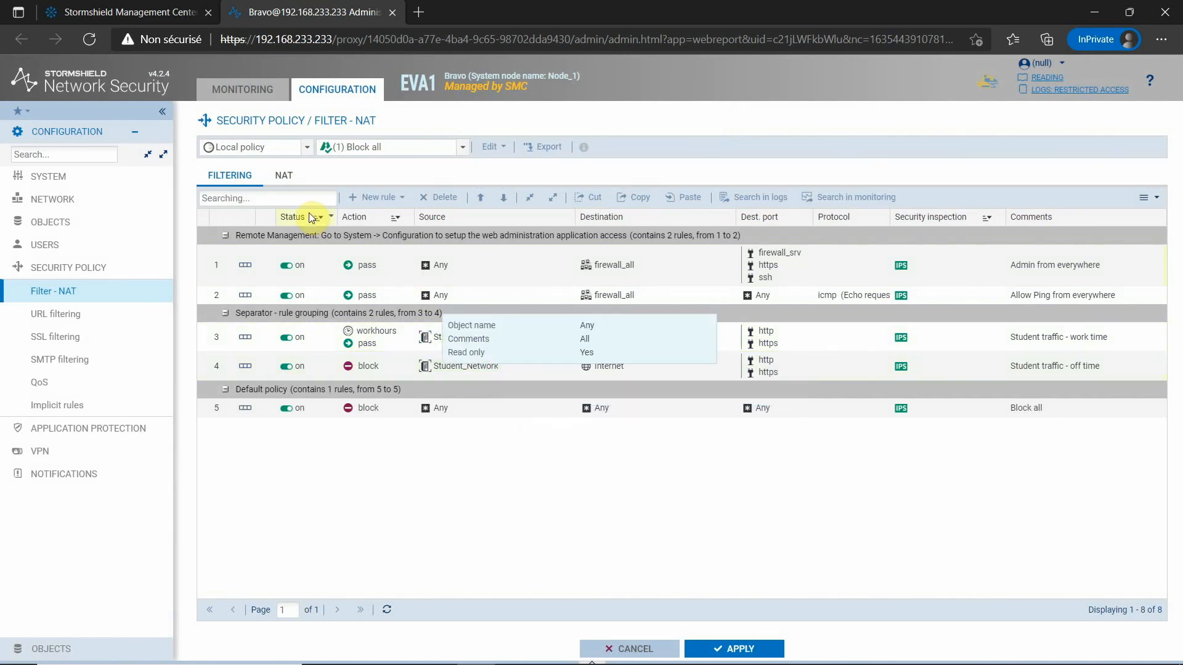
- Back in SMC, reopen Bravo's filter rules and expand the five read-only local firewall rules
left_click(127, 11)
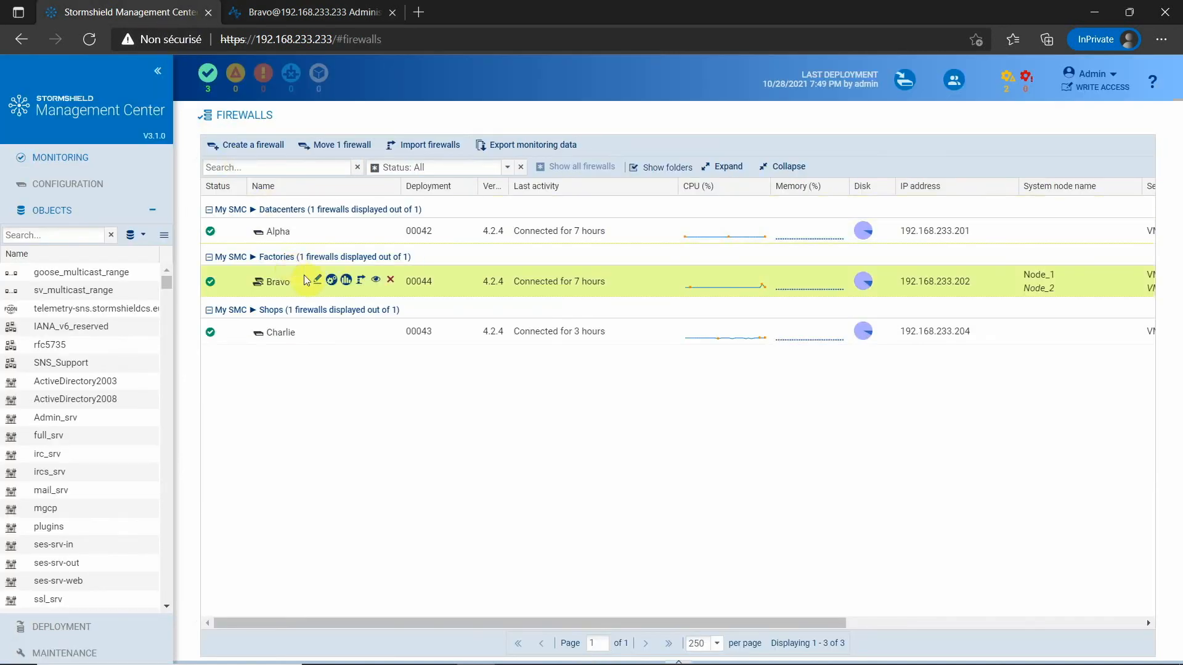
left_click(317, 280)
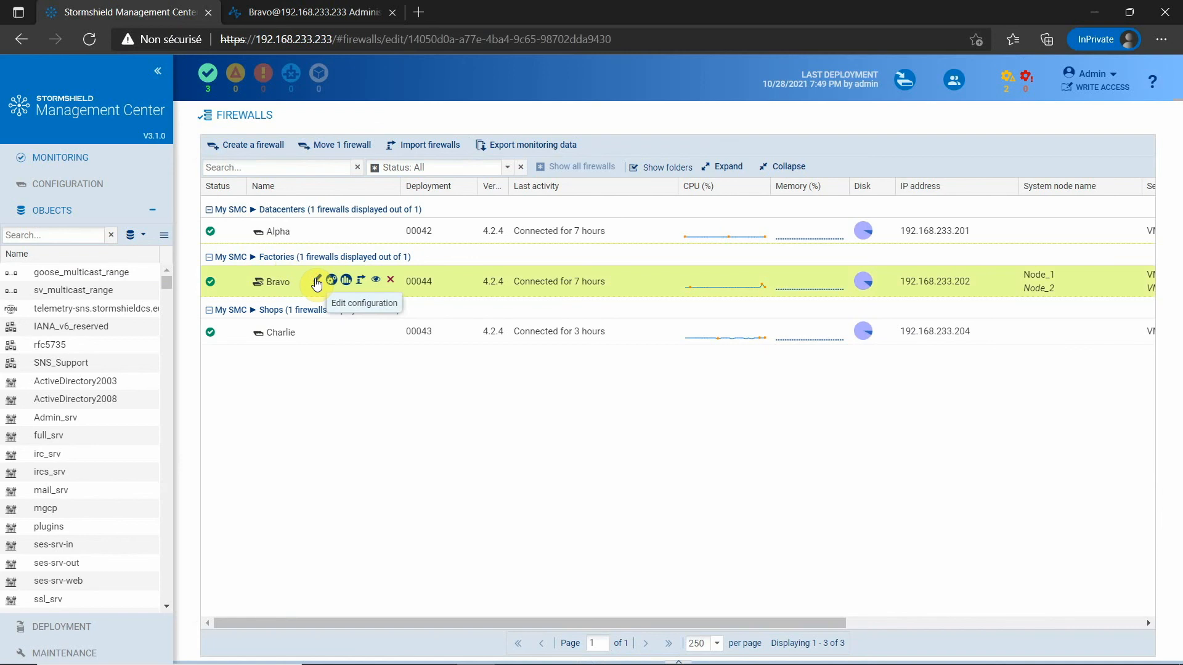
left_click(317, 280)
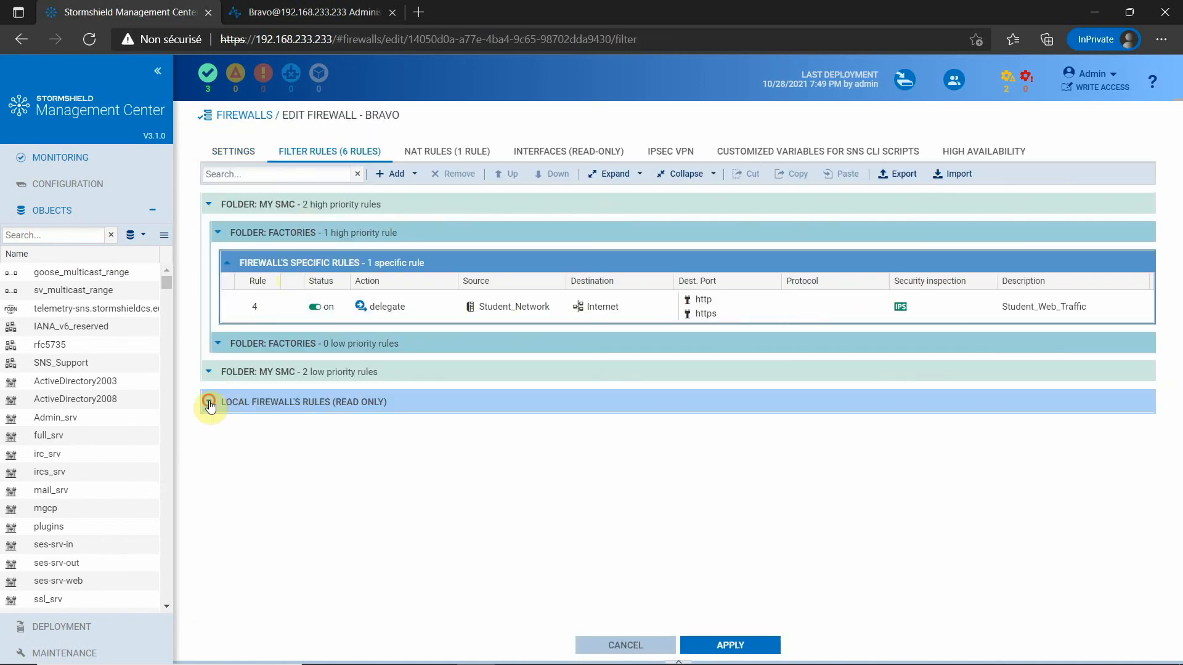
left_click(210, 402)
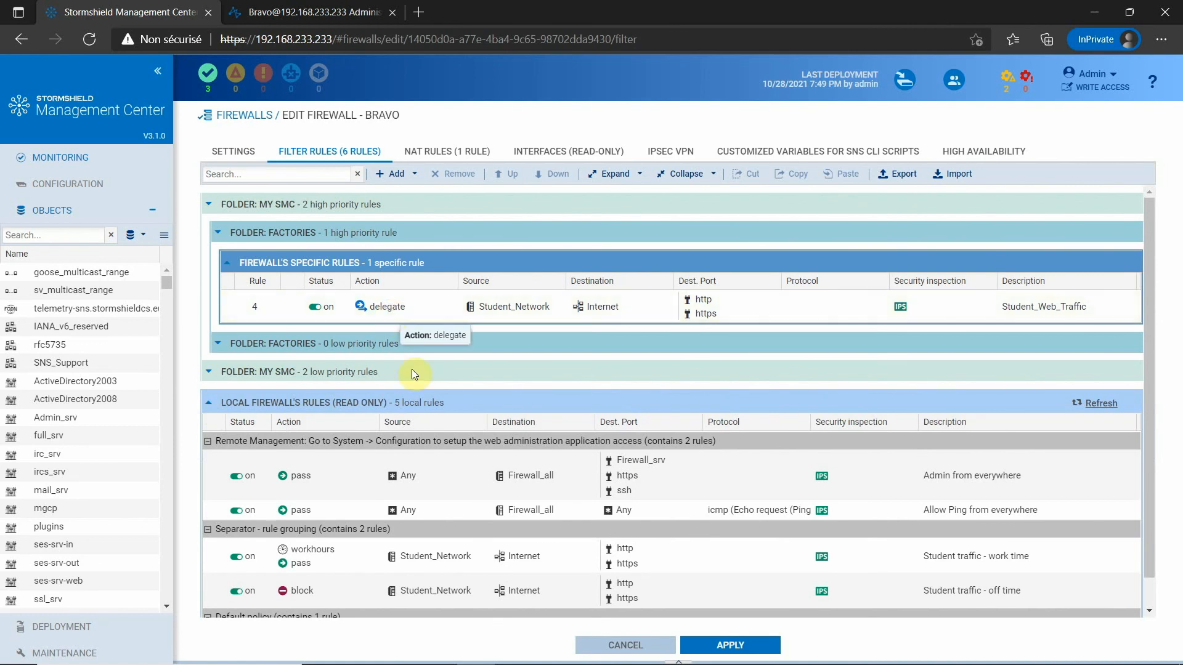